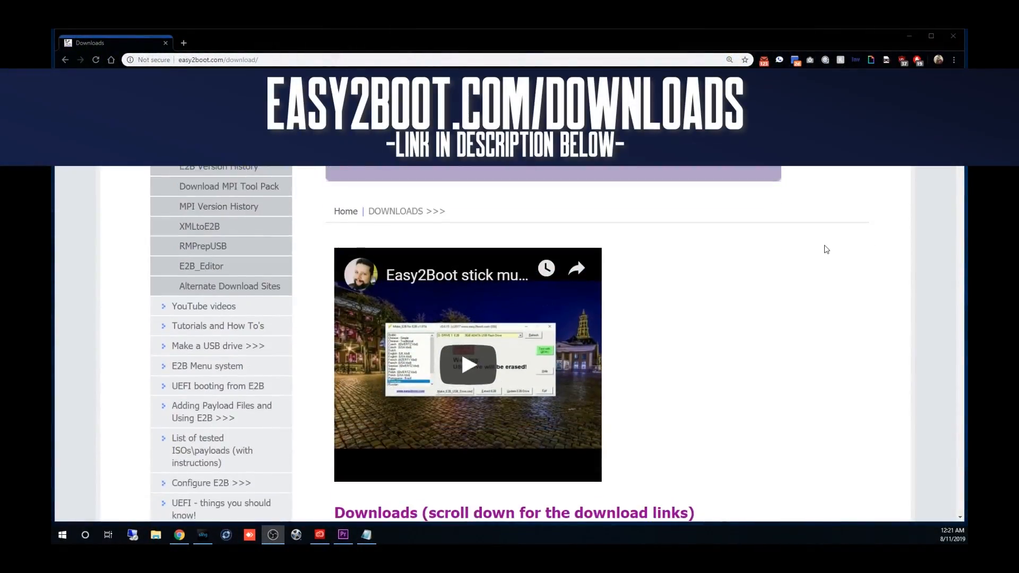
Step: Scroll the easy2boot.com downloads page down to the self-extracting .exe download links
scroll("down", 3)
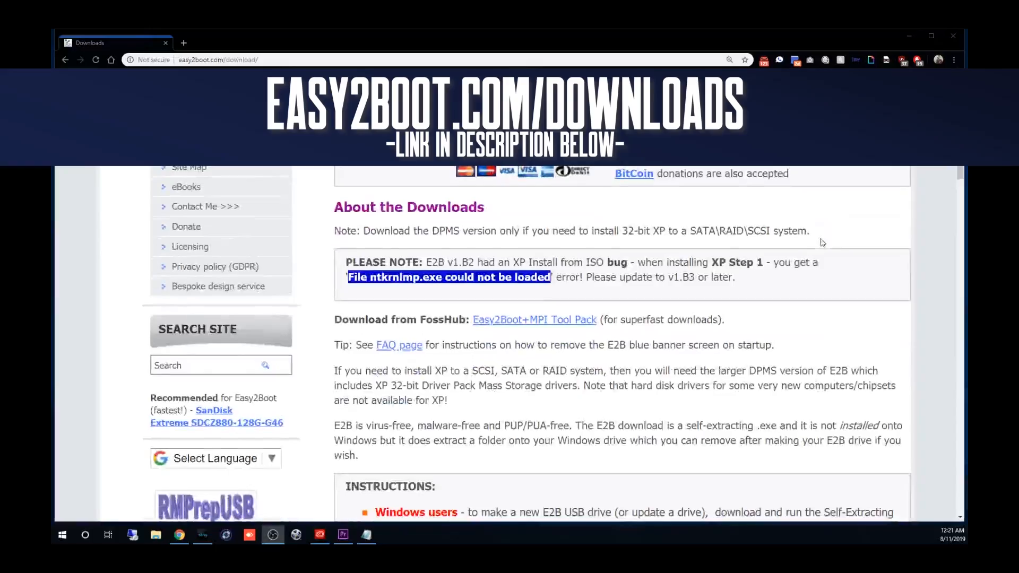
scroll("down", 3)
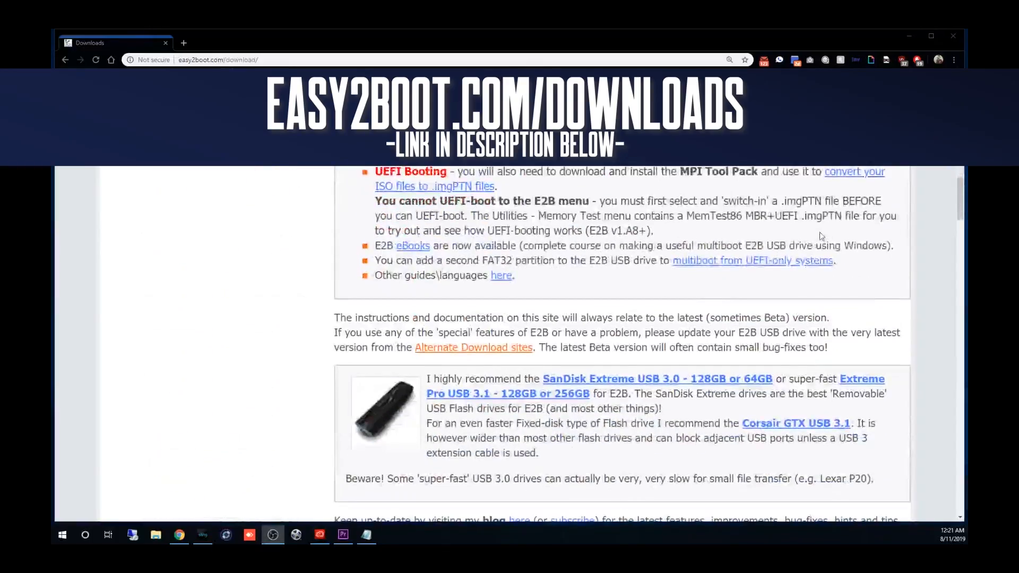
scroll("down", 3)
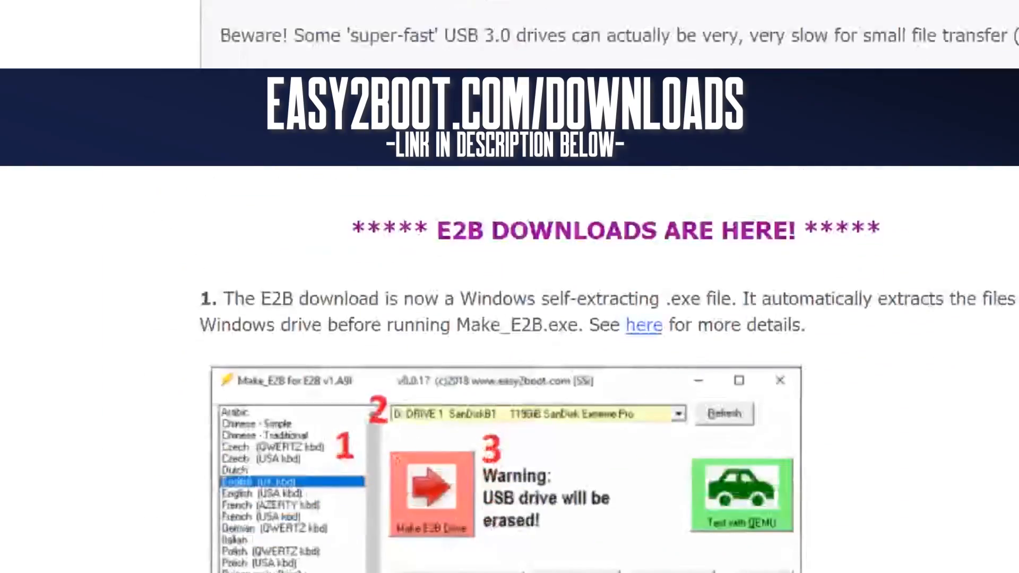
scroll("down", 3)
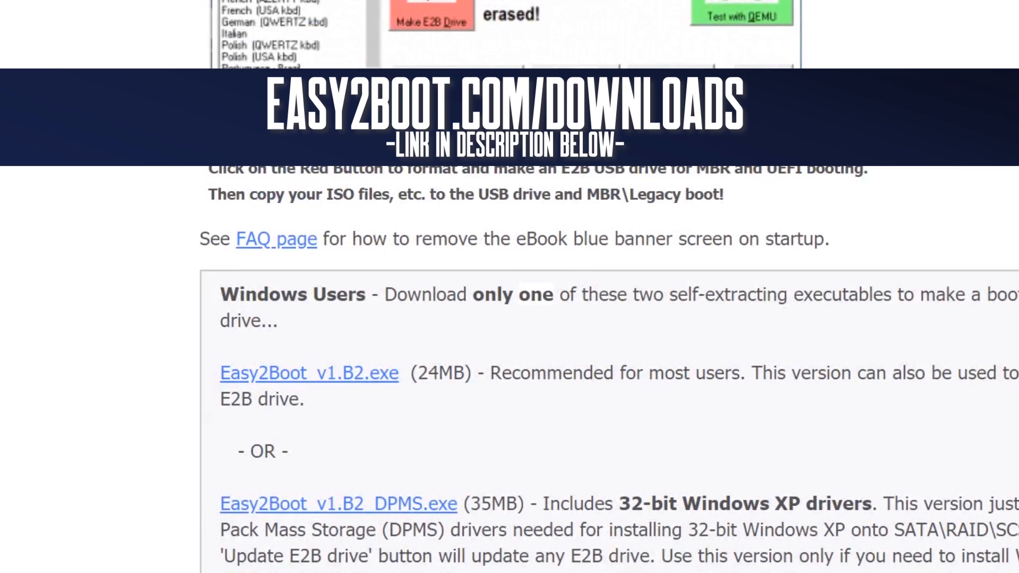
scroll("down", 3)
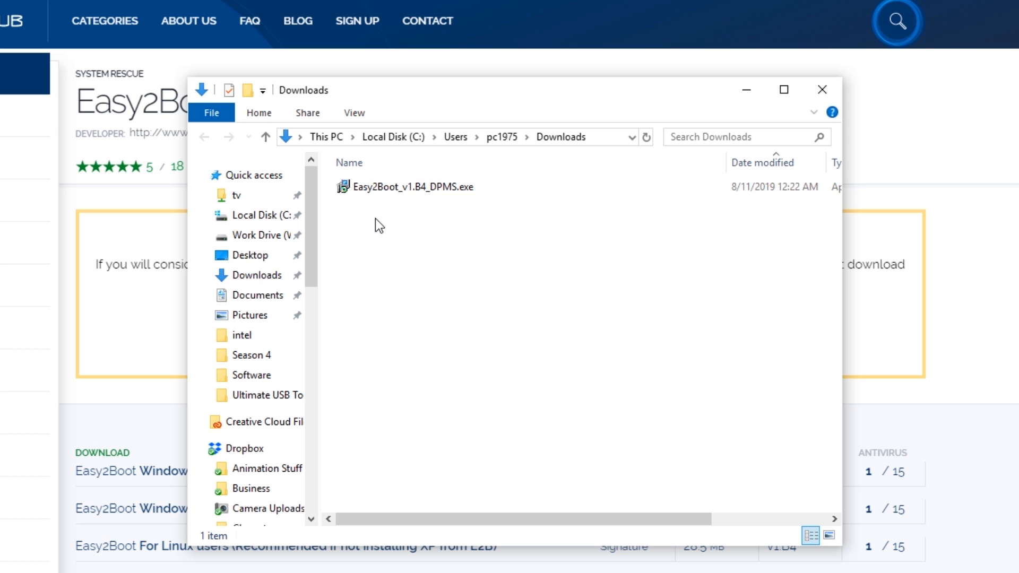
Step: Launch Easy2Boot_v1.B4_DPMS.exe from Downloads and run it anyway past the SmartScreen warning
double_click(414, 186)
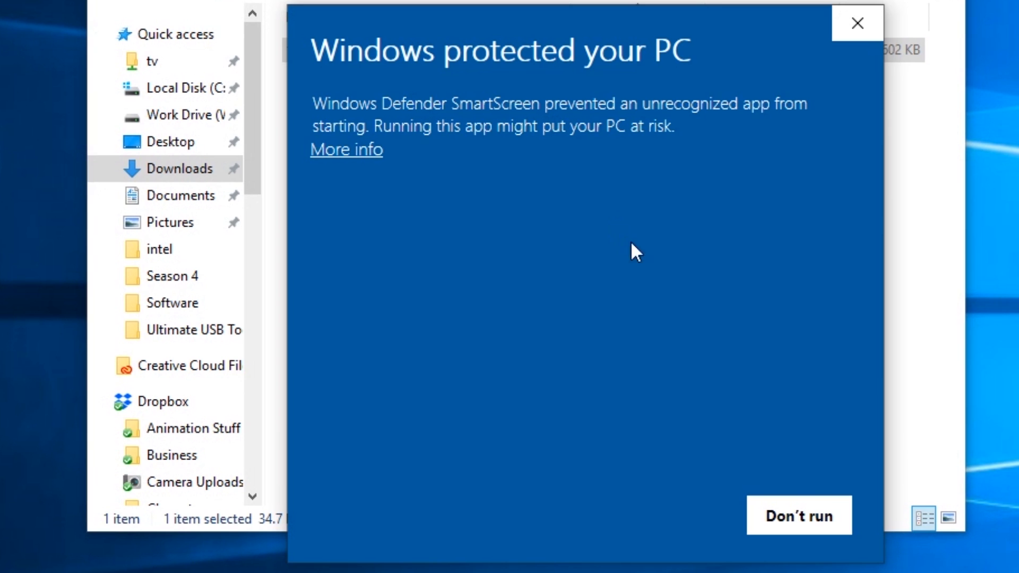
mouse_move(344, 154)
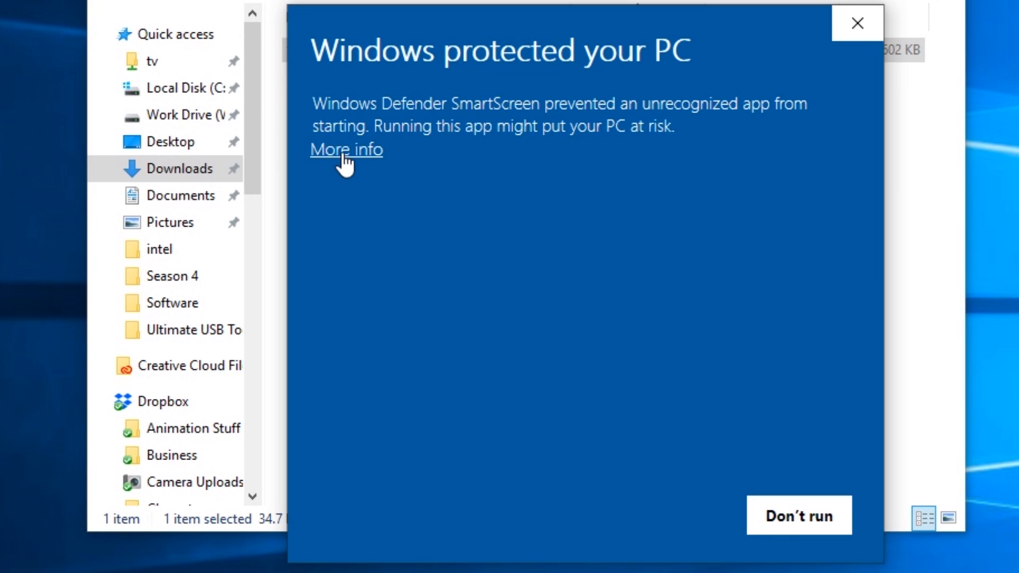
left_click(346, 150)
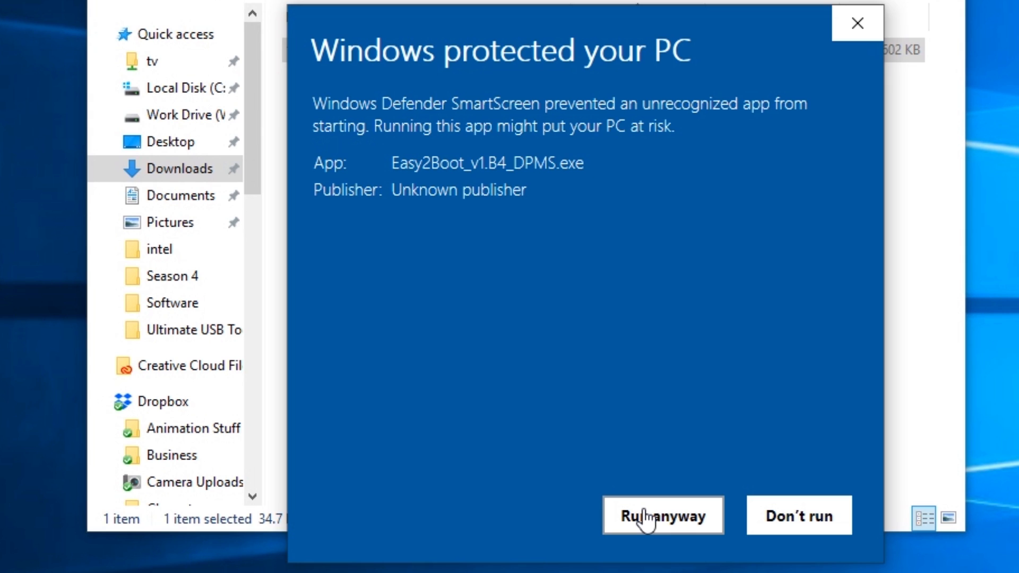
left_click(663, 516)
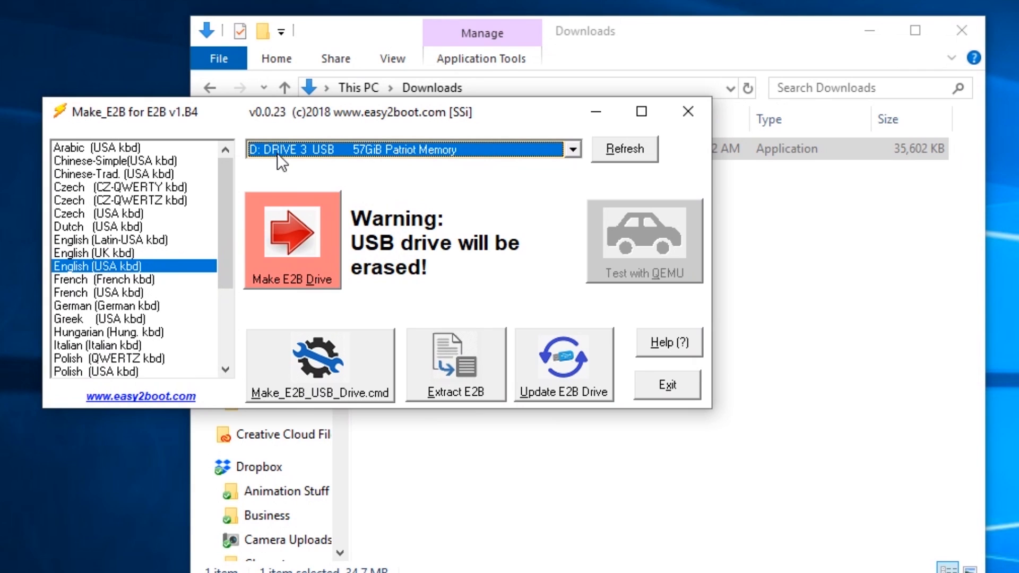
Step: Target D: DRIVE 3 USB 57GiB Patriot Memory and confirm erasing it into a new E2B drive
left_click(571, 149)
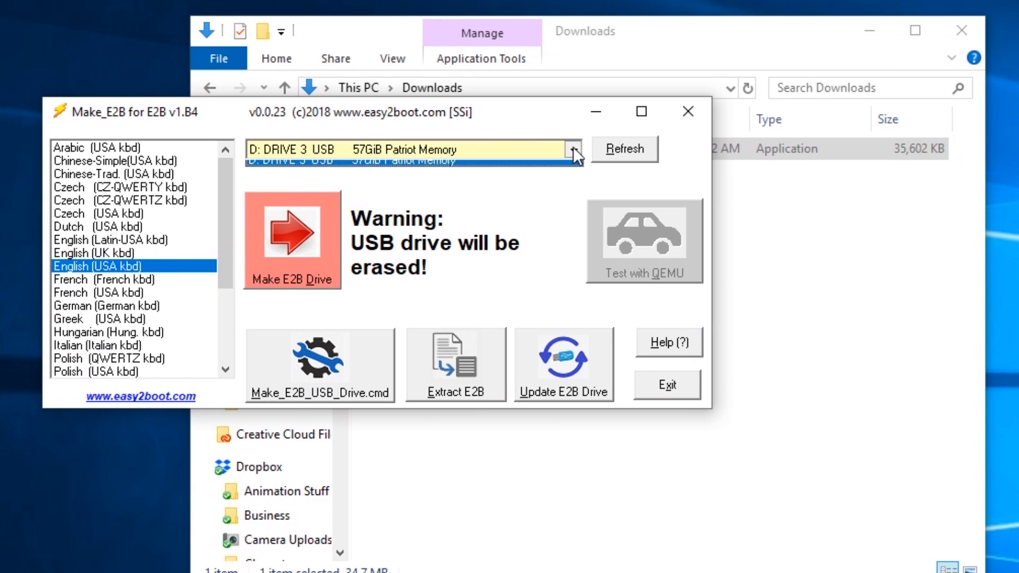
left_click(571, 149)
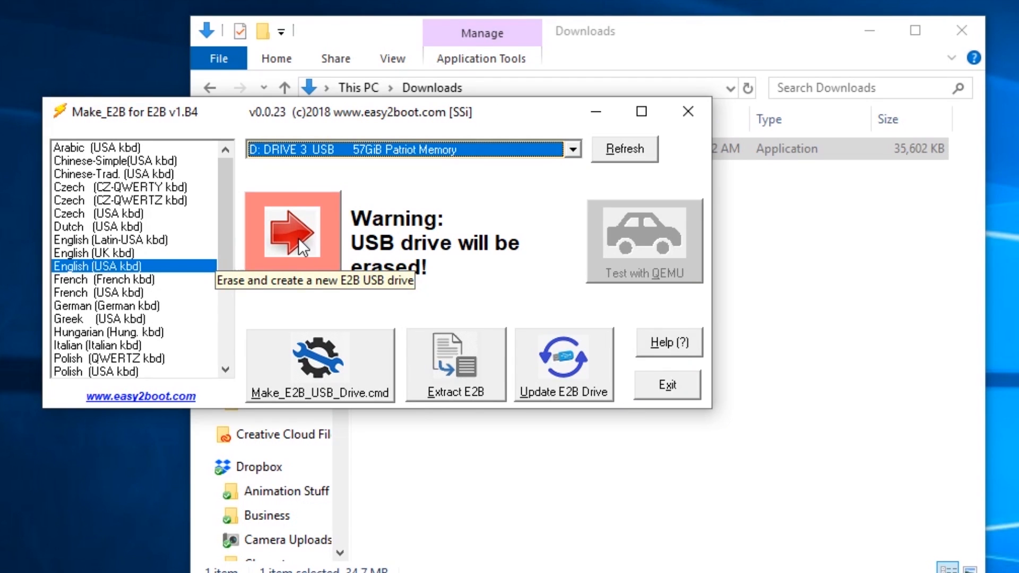
left_click(291, 235)
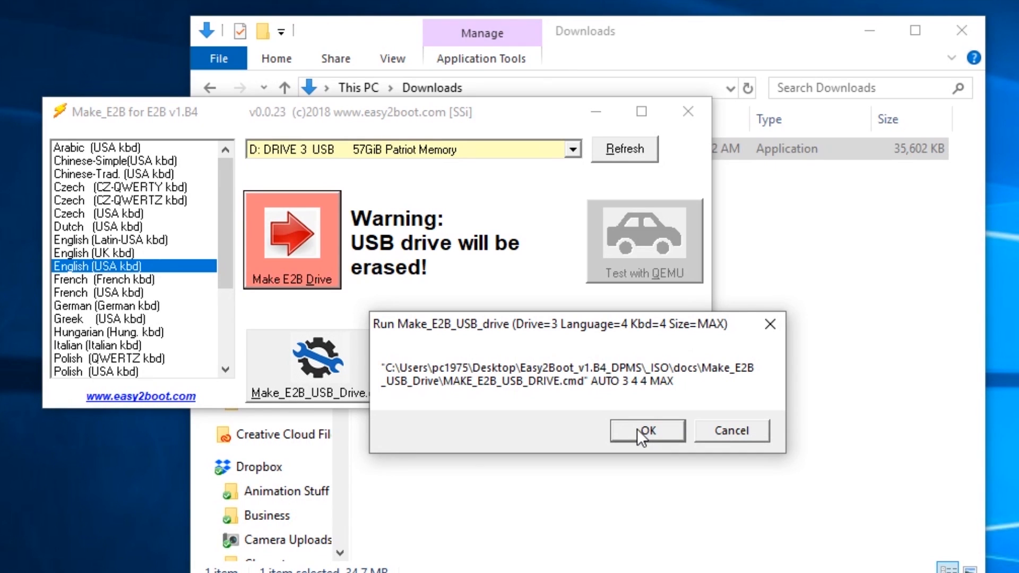
left_click(647, 431)
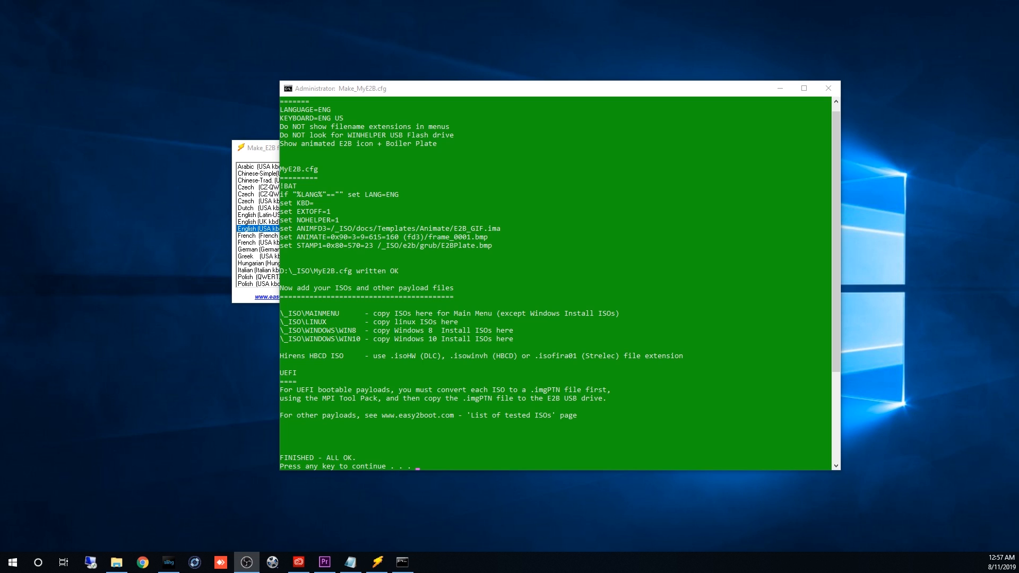
mouse_move(863, 339)
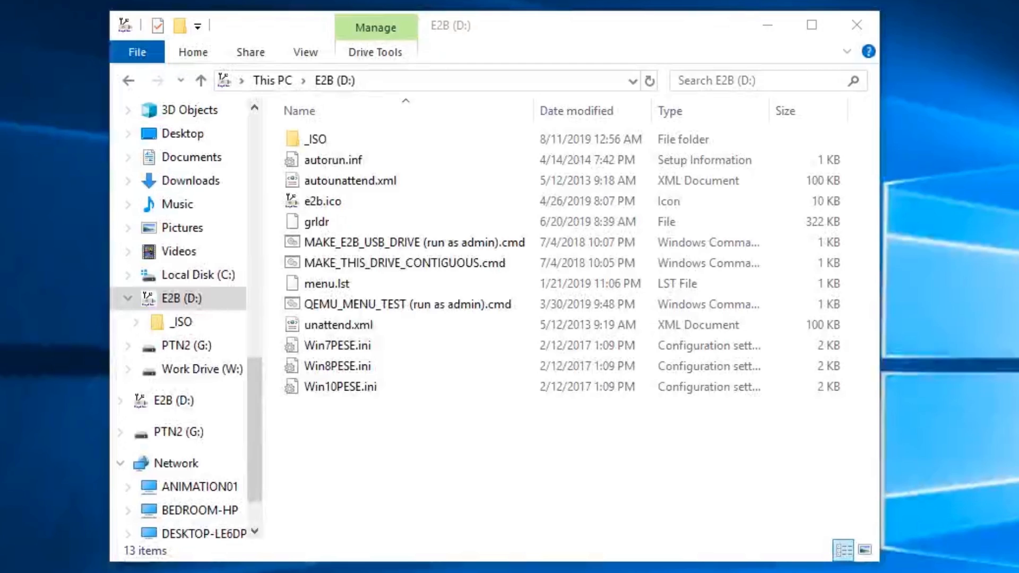
Step: Copy the Clonezilla, GParted and Lubuntu ISOs into D:\_ISO\LINUX, then reach _ISO\WINDOWS\WIN10
double_click(316, 138)
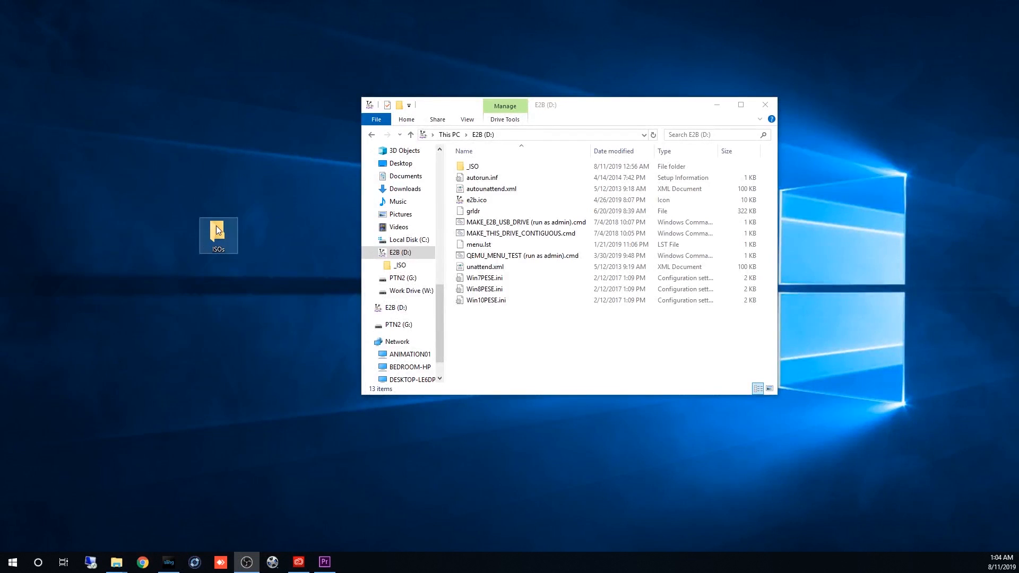
double_click(219, 234)
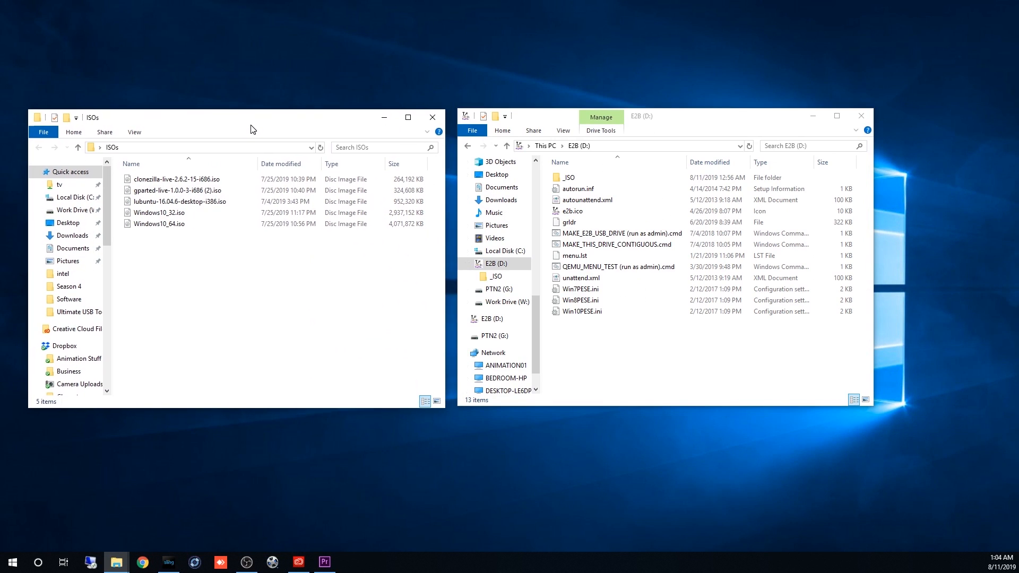
double_click(567, 178)
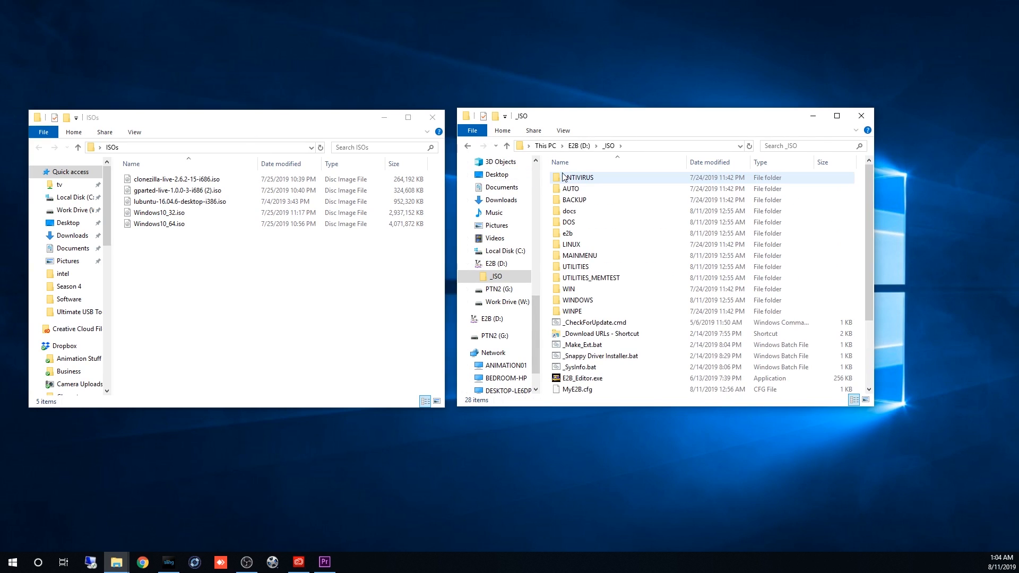
left_click(571, 244)
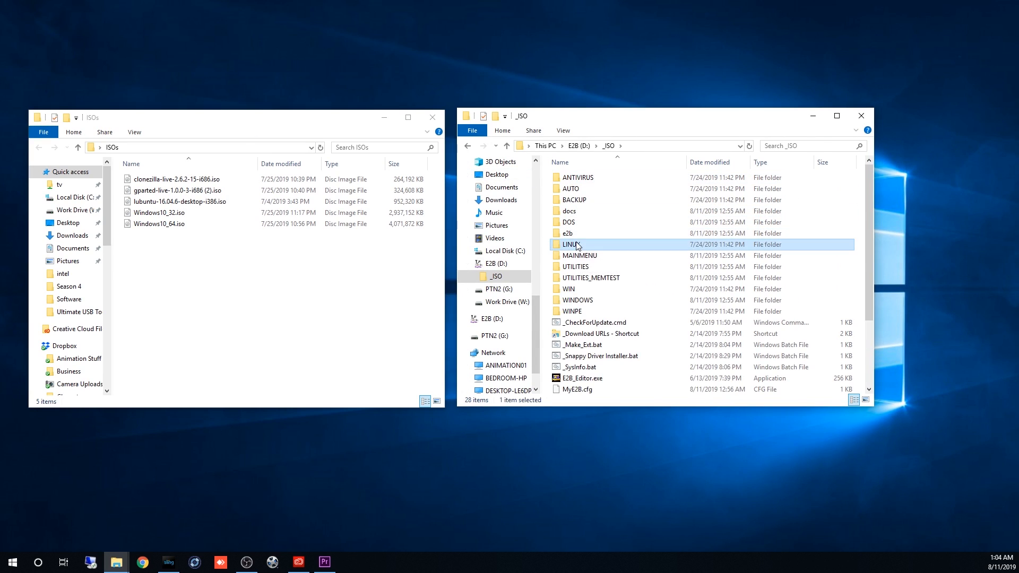
double_click(570, 244)
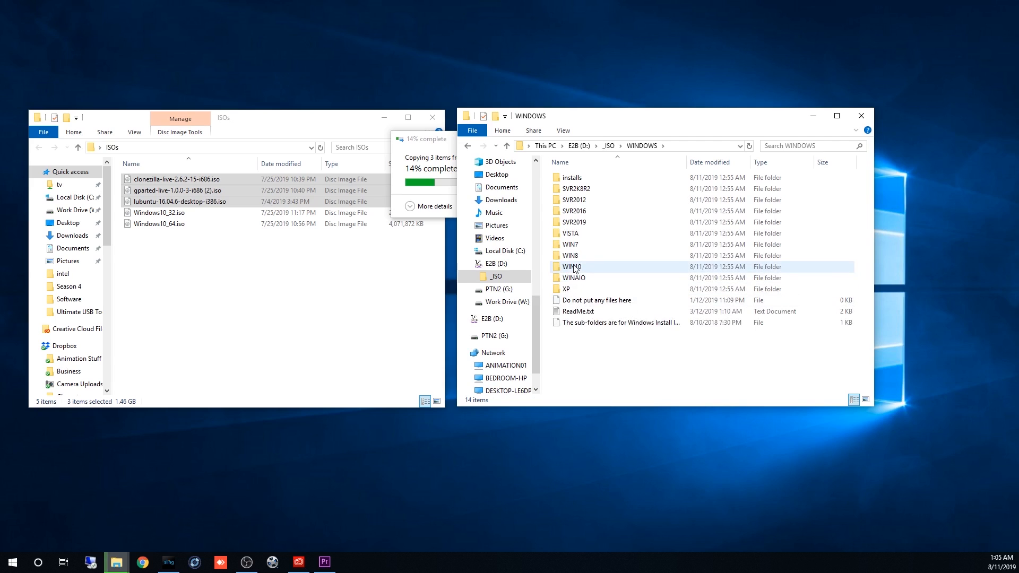
double_click(572, 266)
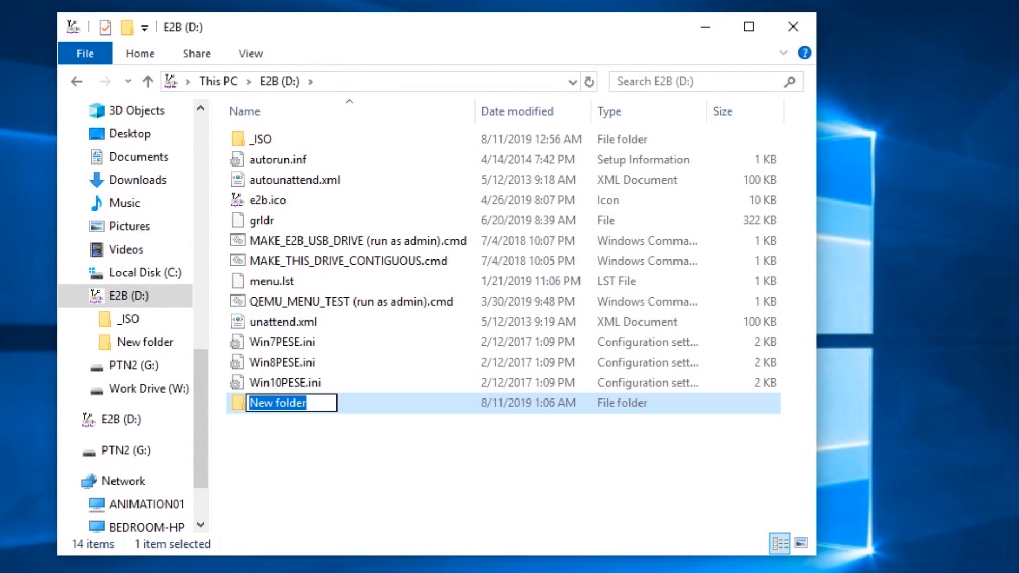
Step: Name the new folder at the E2B (D:) drive root 'Tool'
type("Tool")
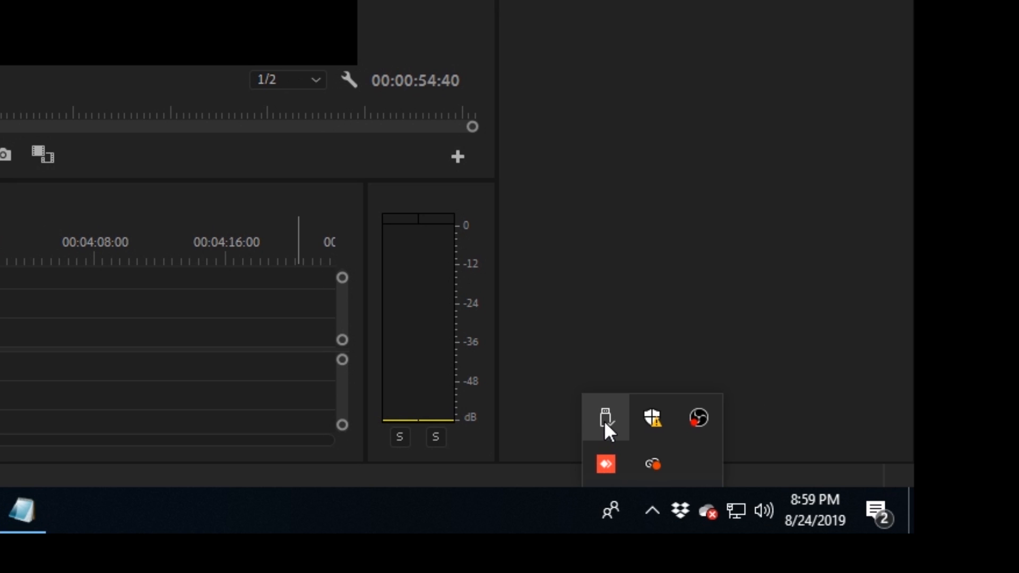
Step: Safely eject the Patriot Memory USB drive from the Windows tray
left_click(605, 418)
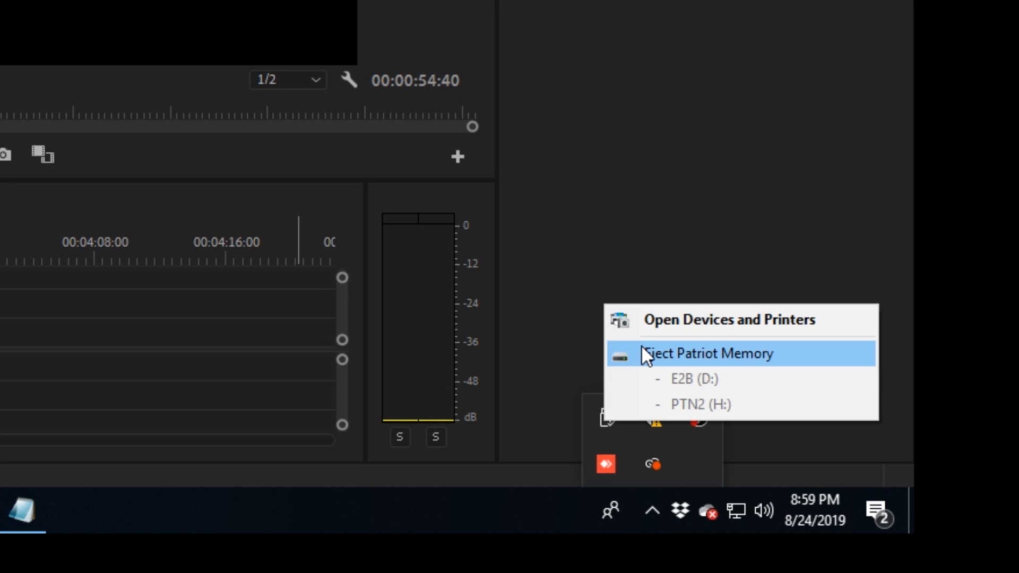
left_click(706, 355)
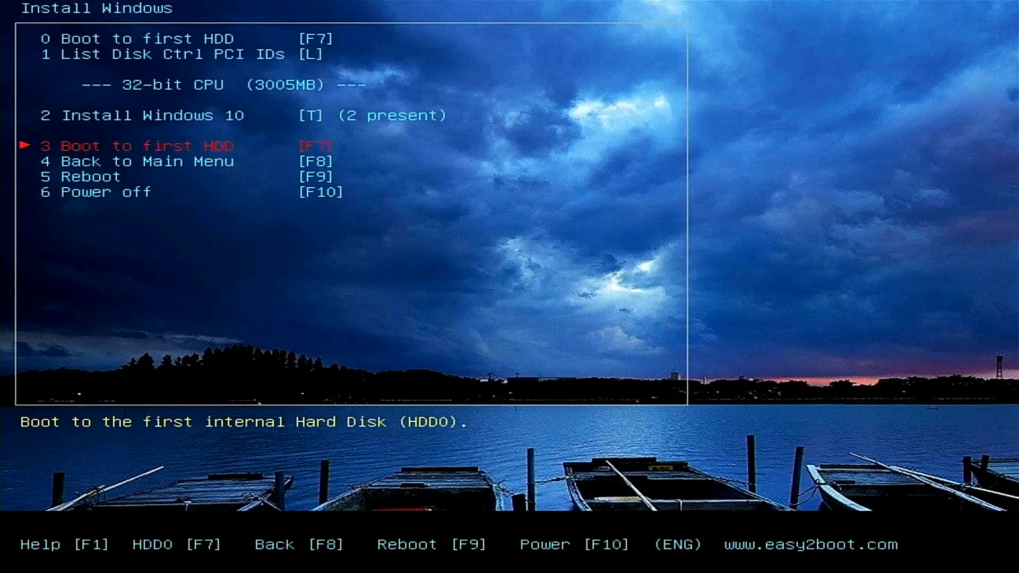
Step: Return to the Easy2Boot main menu, enter the Linux Menu and select Porteus-XFCE-v3.2.2-i586.iso
key("Up")
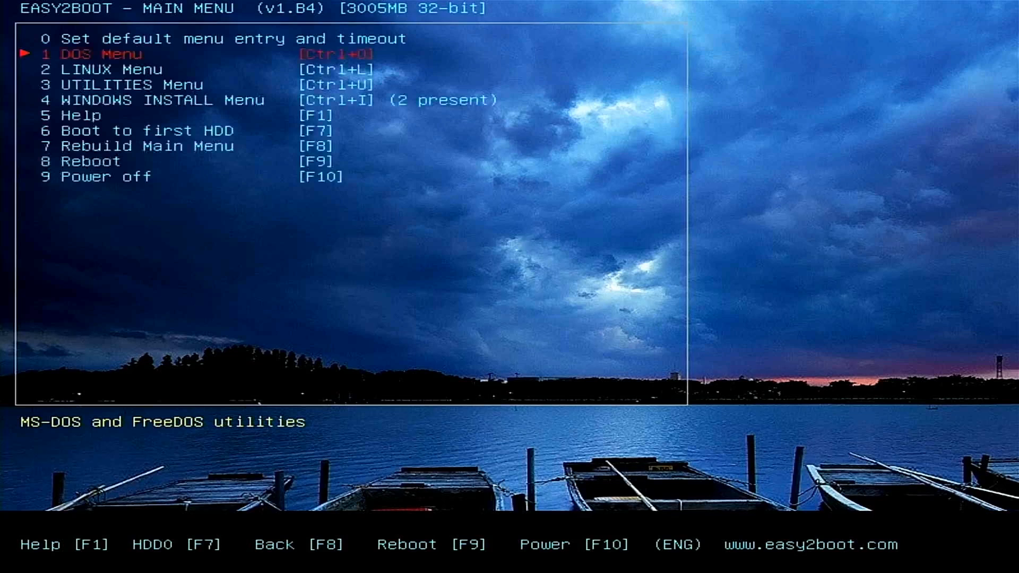
key("Down")
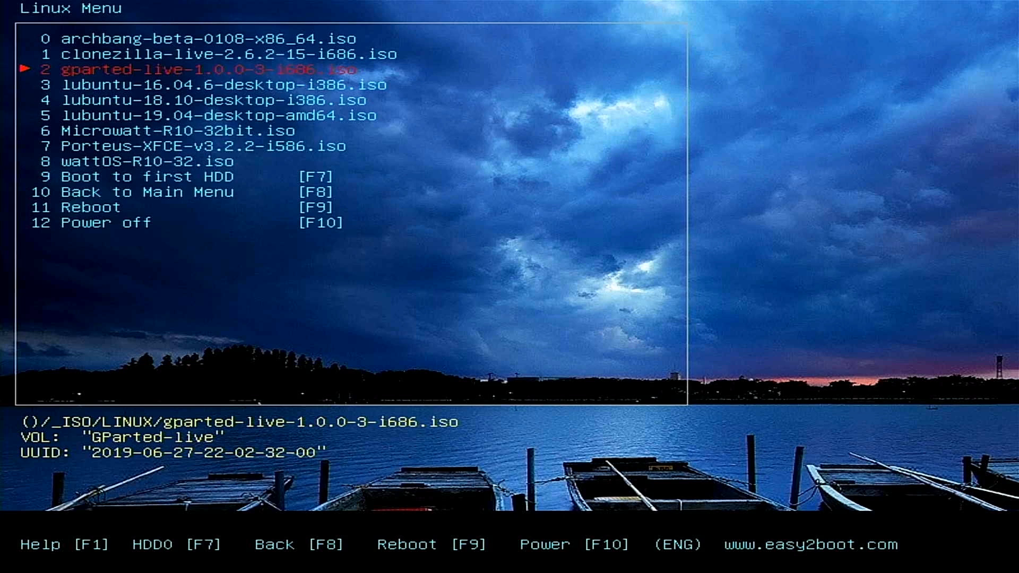
key("Down")
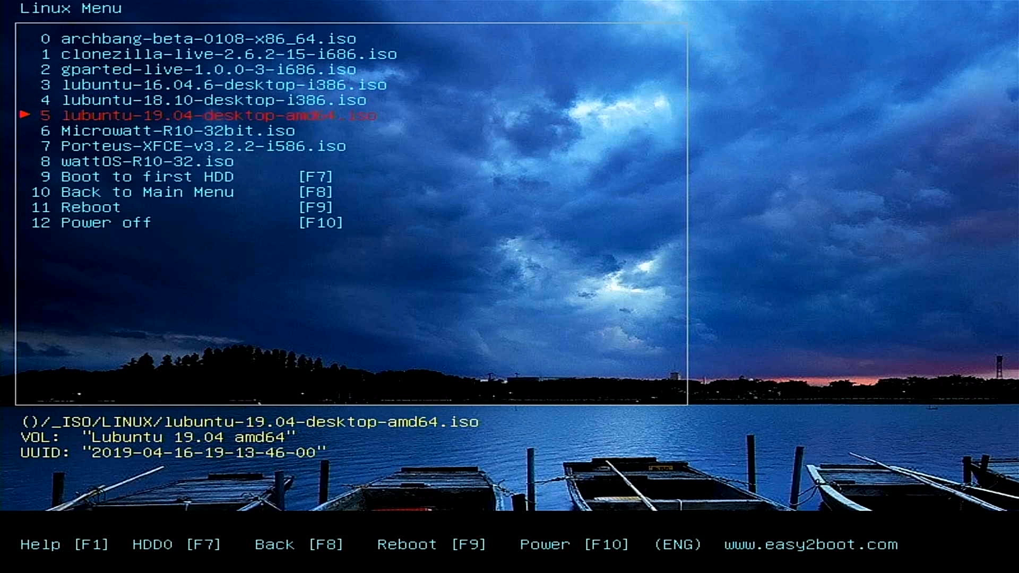
key("Down")
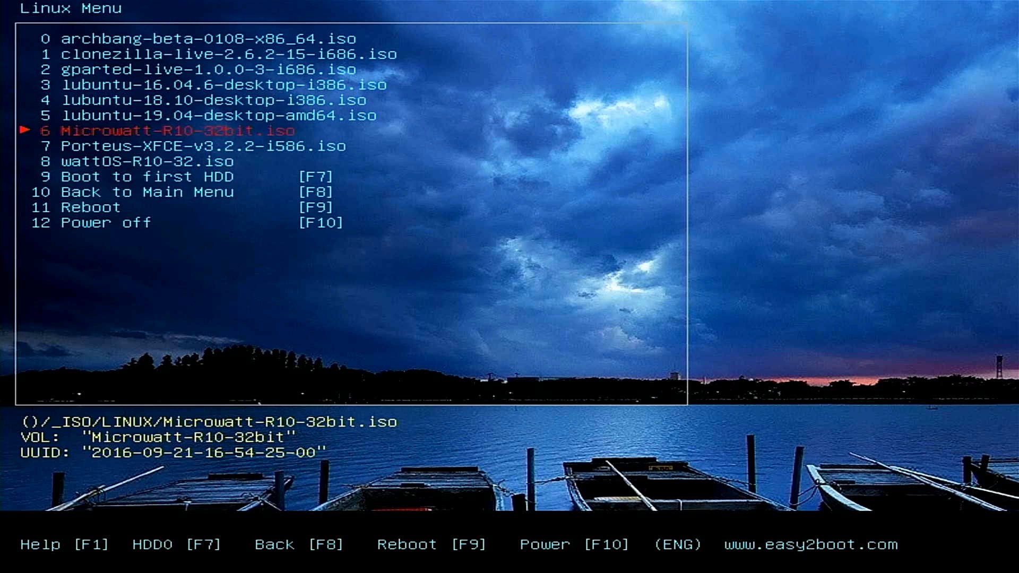
key("up")
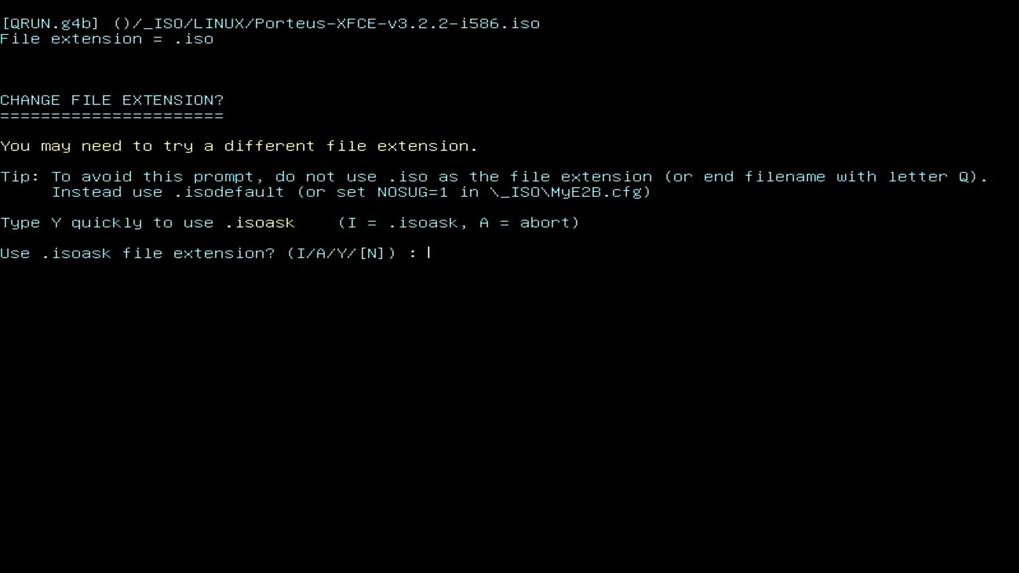
Step: Accept the default .isoask file extension answer so the Porteus ISO continues booting
key("Enter")
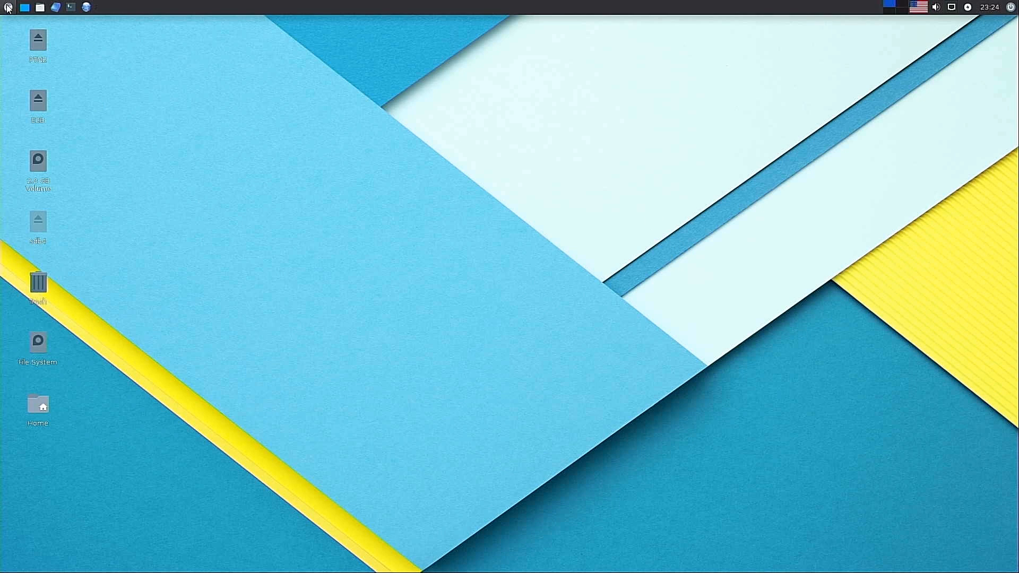
Step: Search 'inst' in the Porteus application menu to launch the Porteus Installer
left_click(4, 6)
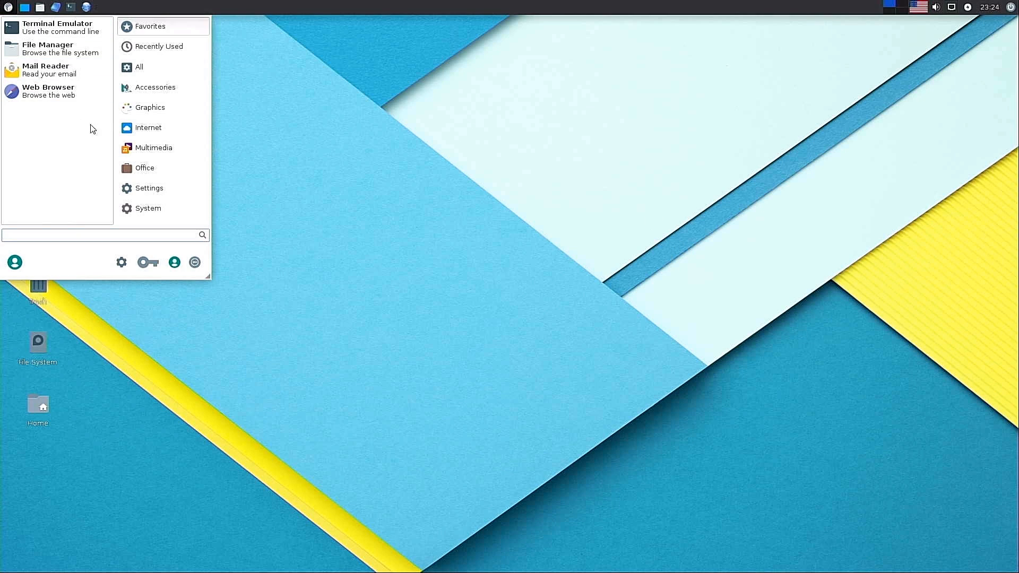
left_click(69, 235)
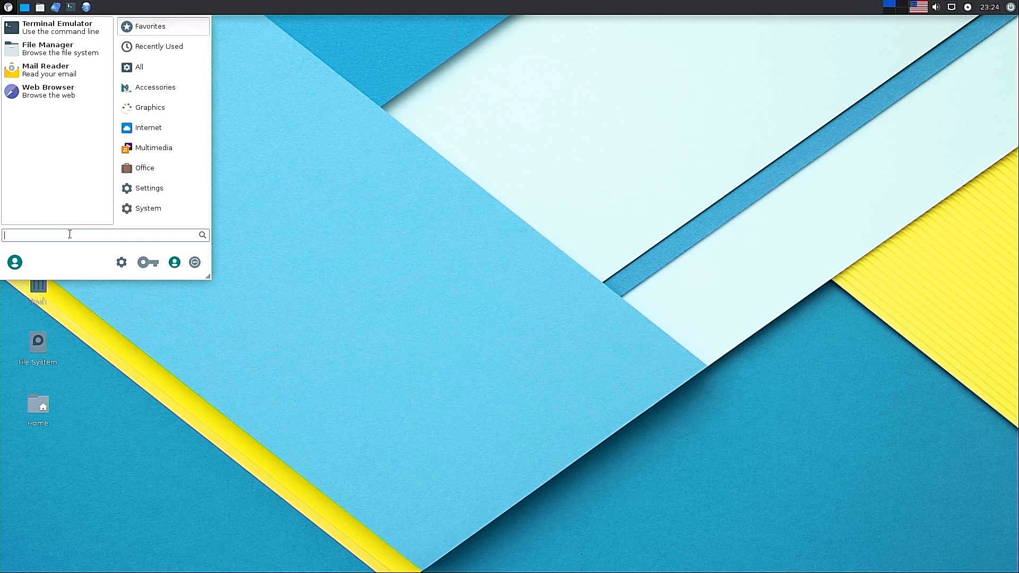
type("inst")
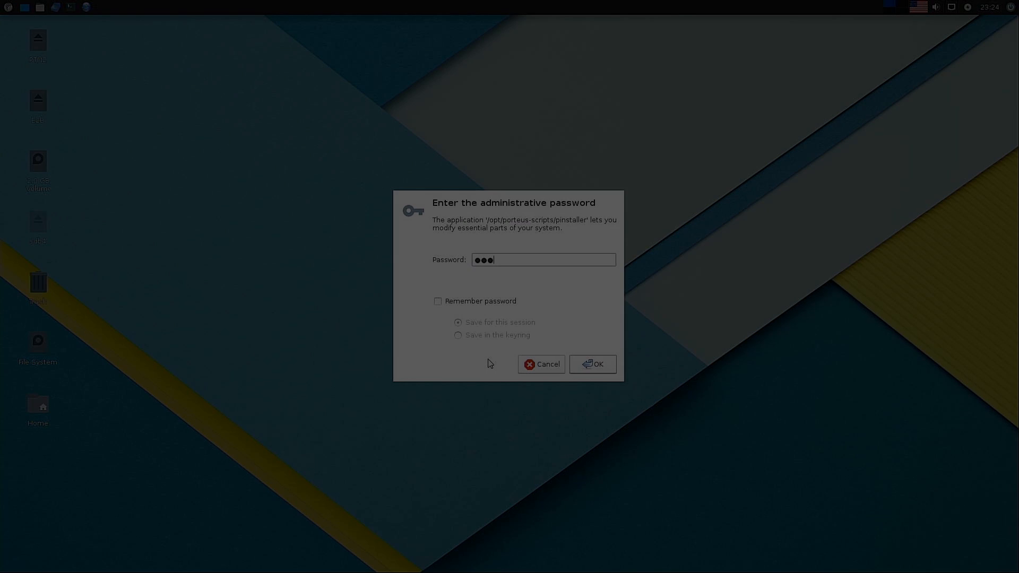
Step: Confirm the root password, accept the warning for /dev/sda1 and answer 'ok' in the install terminal
left_click(592, 364)
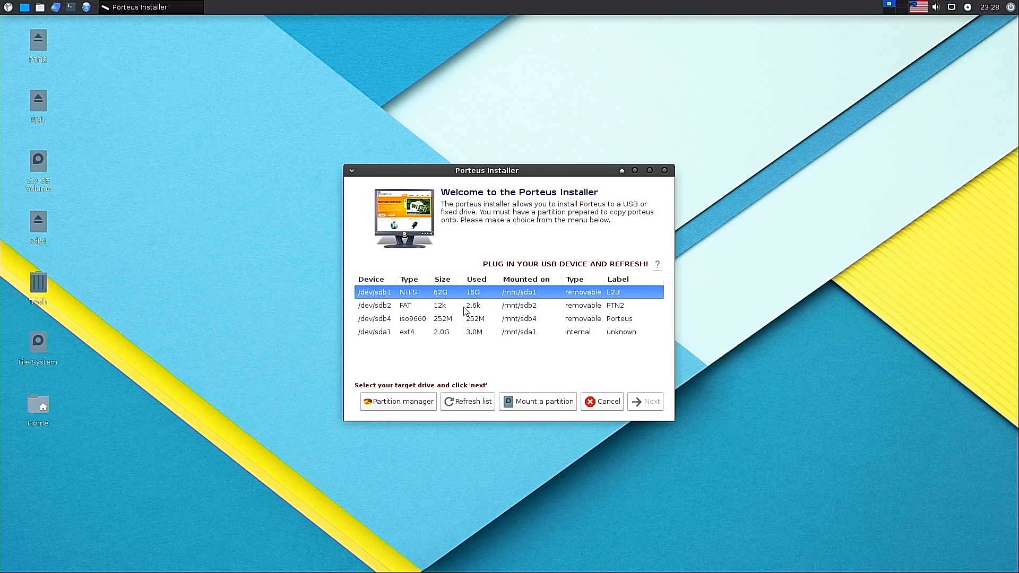
mouse_move(488, 376)
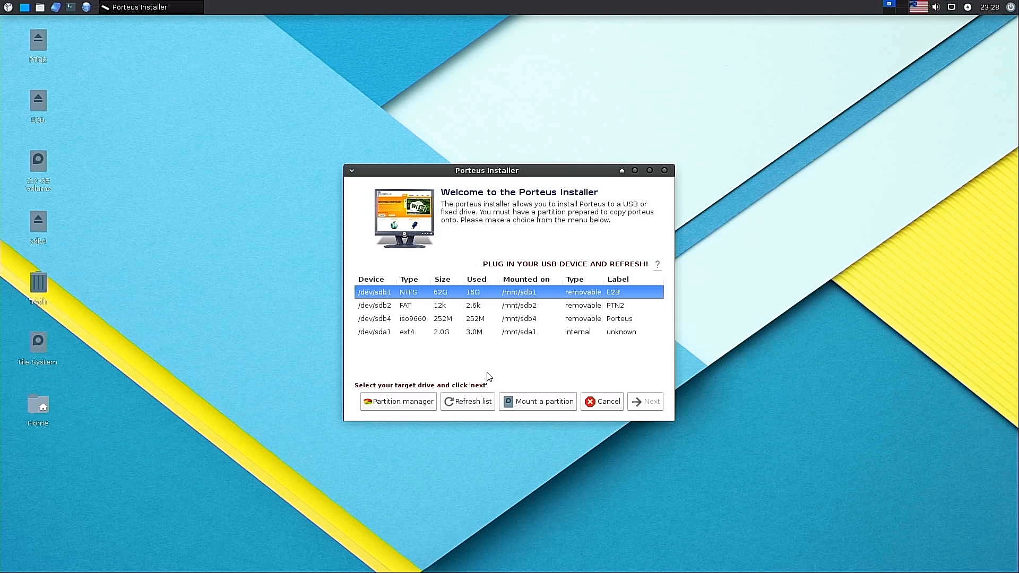
mouse_move(427, 302)
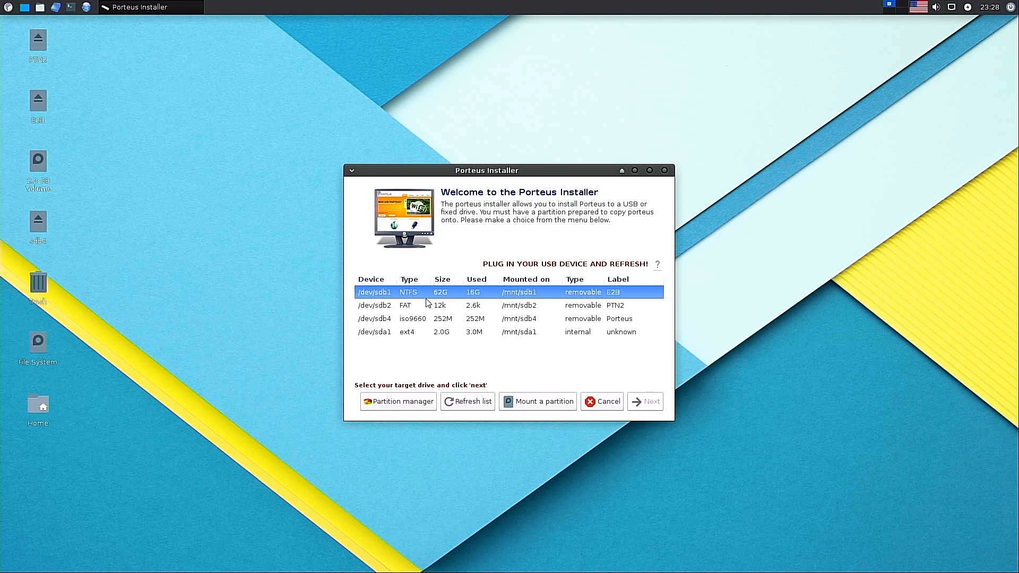
mouse_move(388, 335)
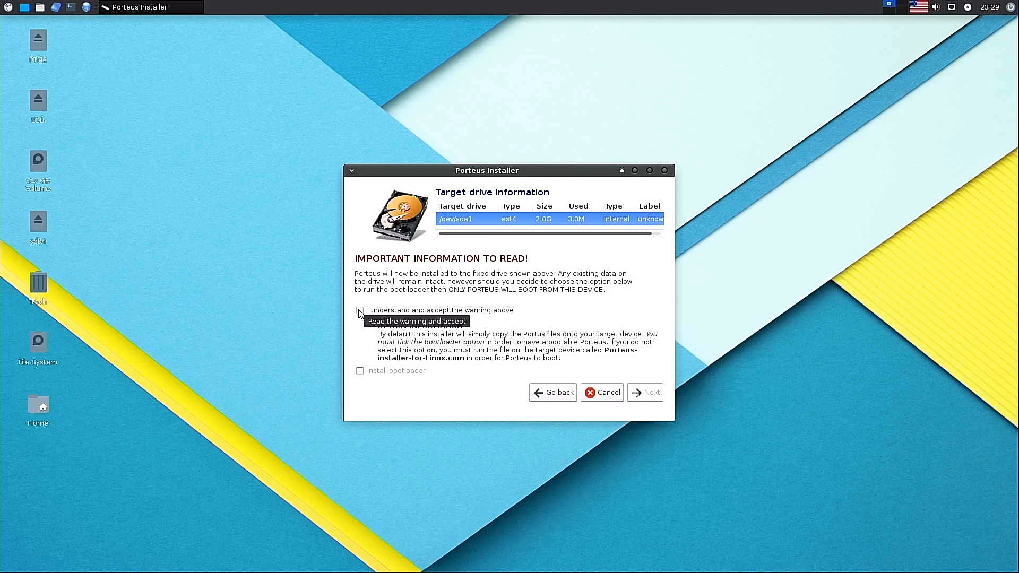
left_click(359, 310)
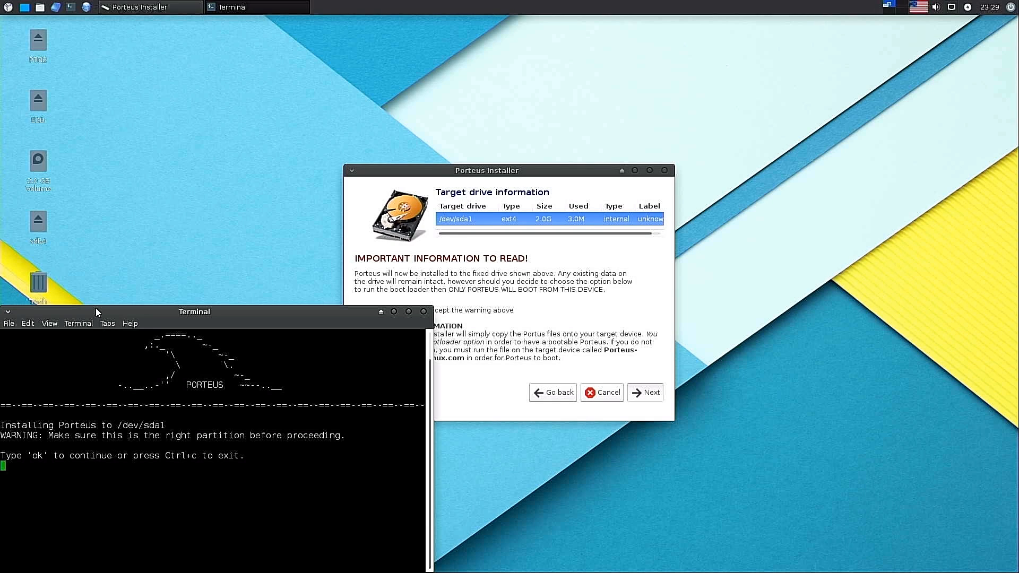
left_click_drag(96, 311, 331, 109)
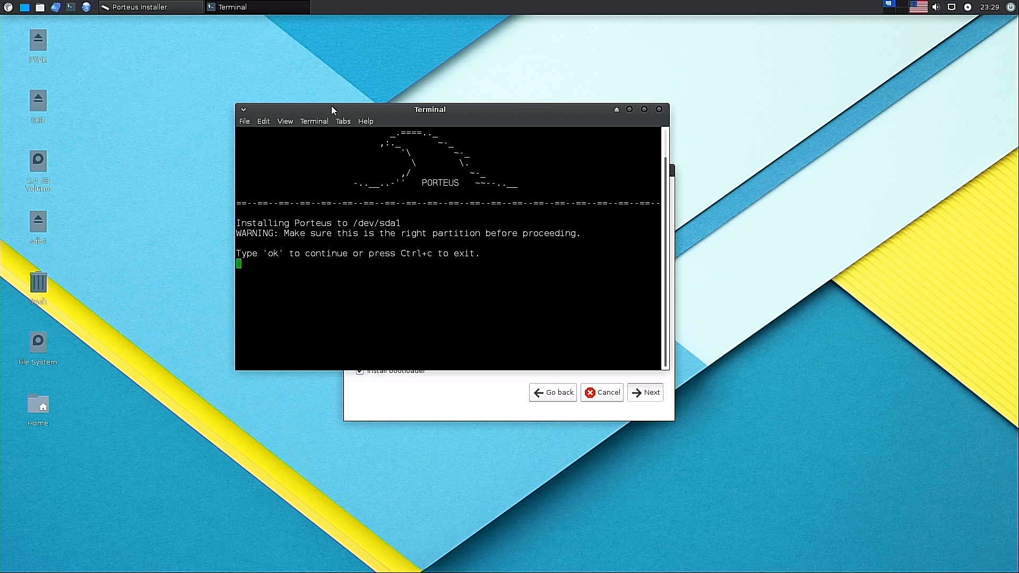
type("ok")
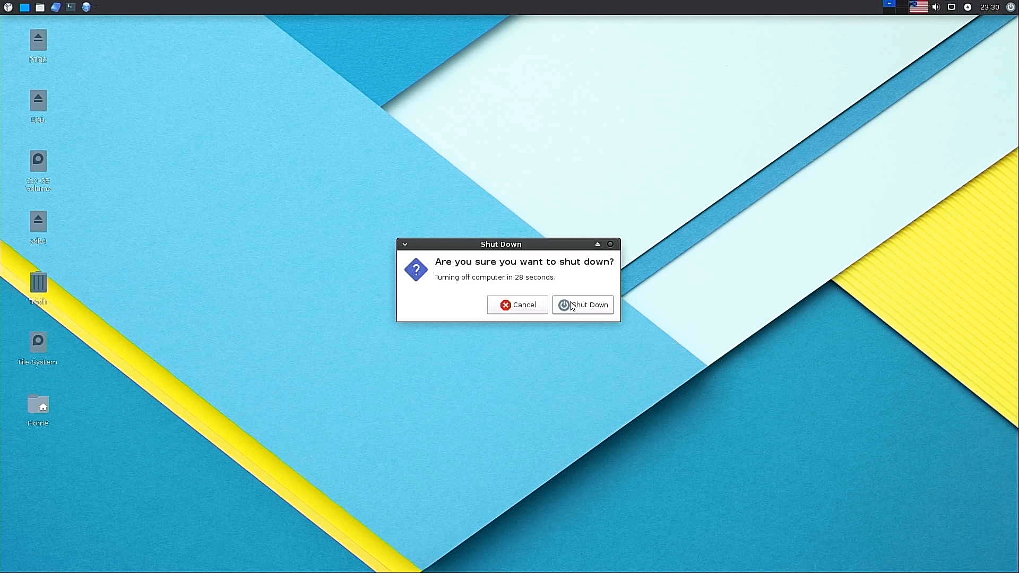
Step: Confirm Shut Down in the dialog so Porteus powers off the machine
left_click(582, 305)
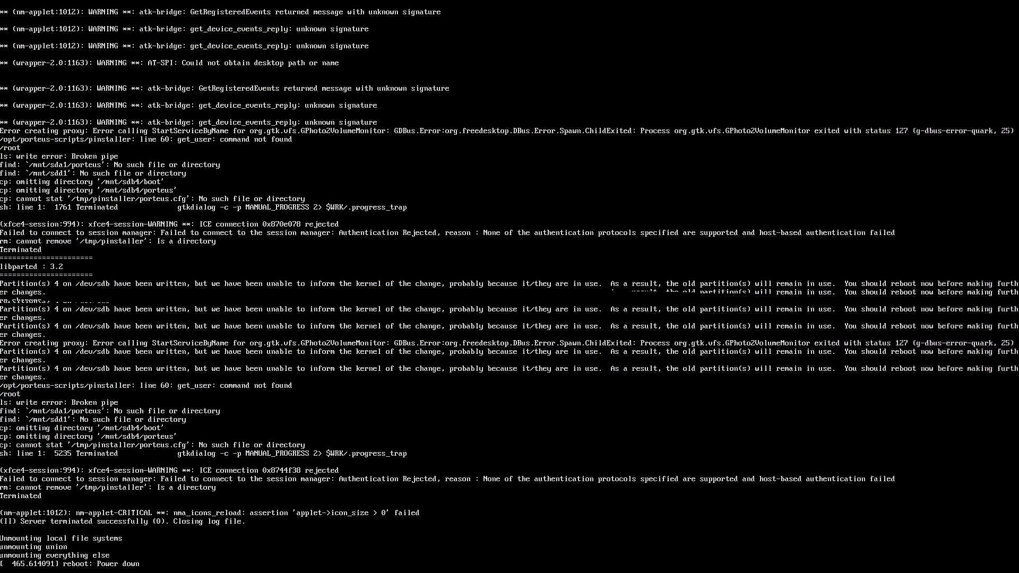